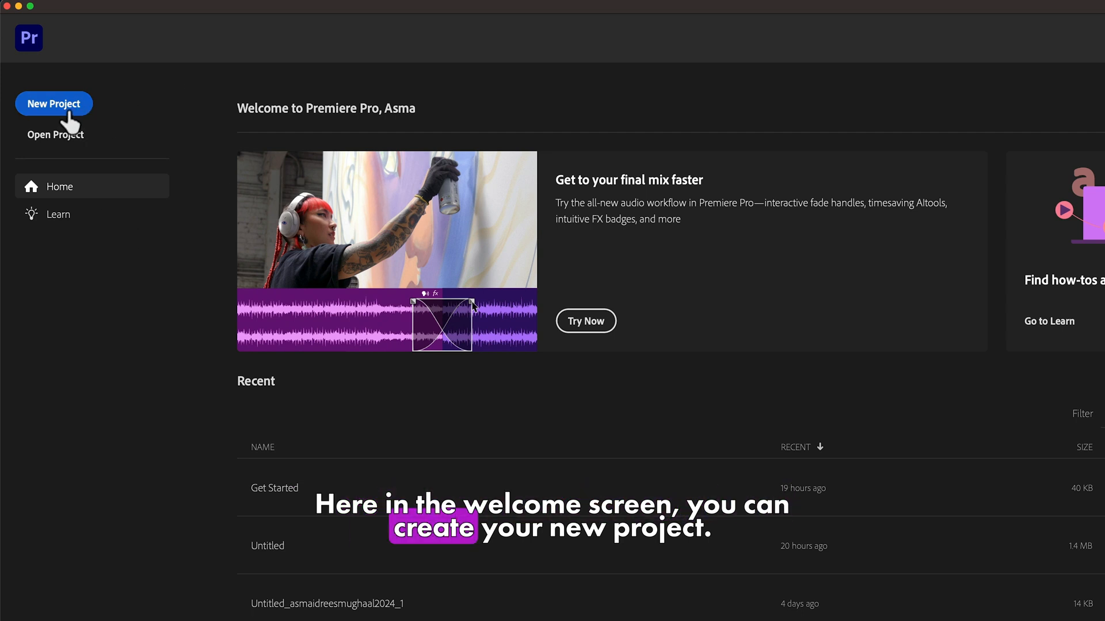
- Create a new project named 'Text' and rename its sequence to 'TExt'
{"action": "left_click", "coordinate": [53, 103]}
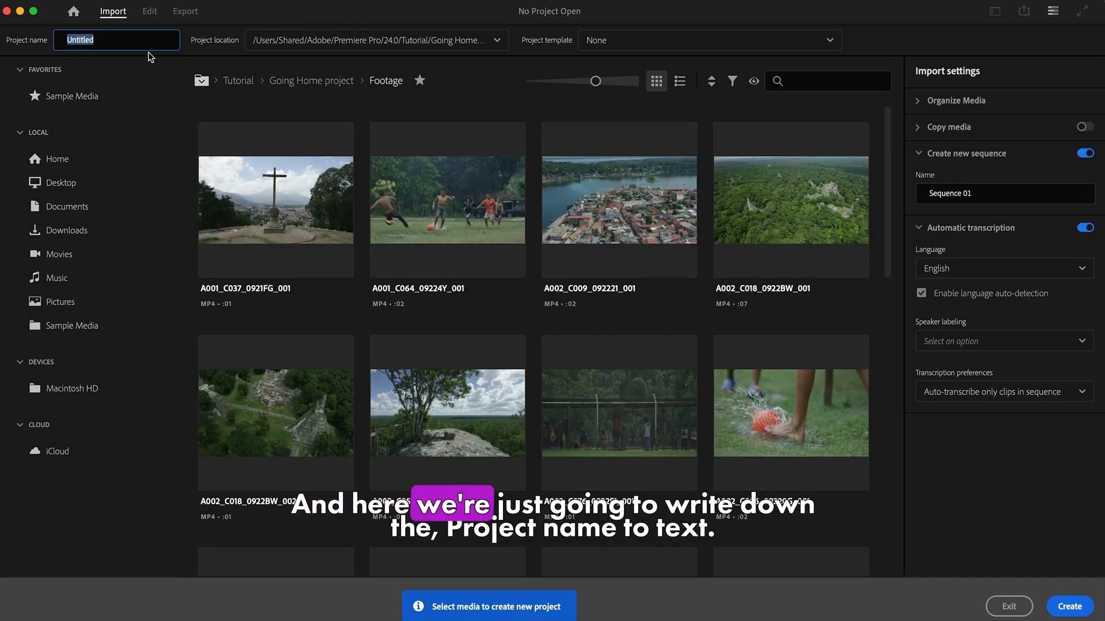
{"action": "type", "text": "Text"}
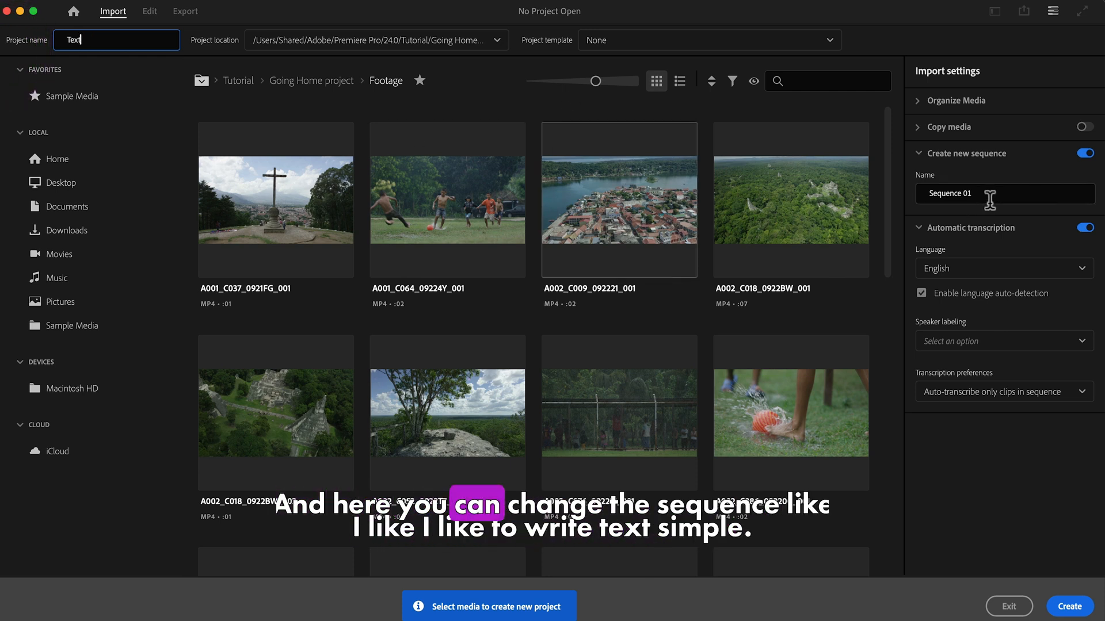
{"action": "left_click", "coordinate": [1004, 194]}
{"action": "type", "text": "TExt"}
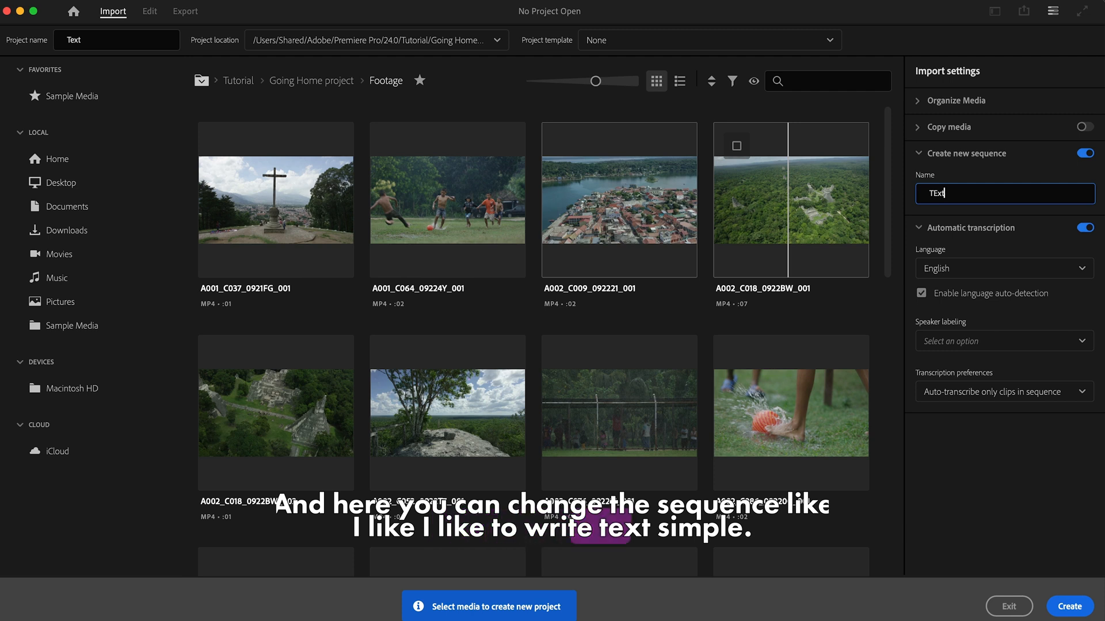
{"action": "mouse_move", "coordinate": [800, 339]}
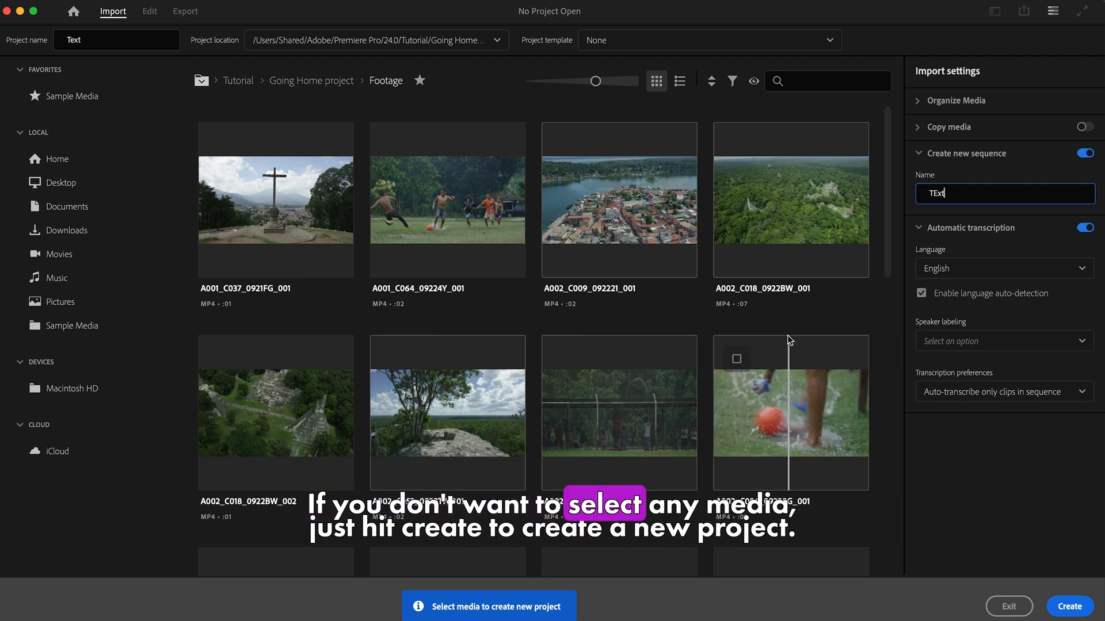
{"action": "mouse_move", "coordinate": [1069, 606]}
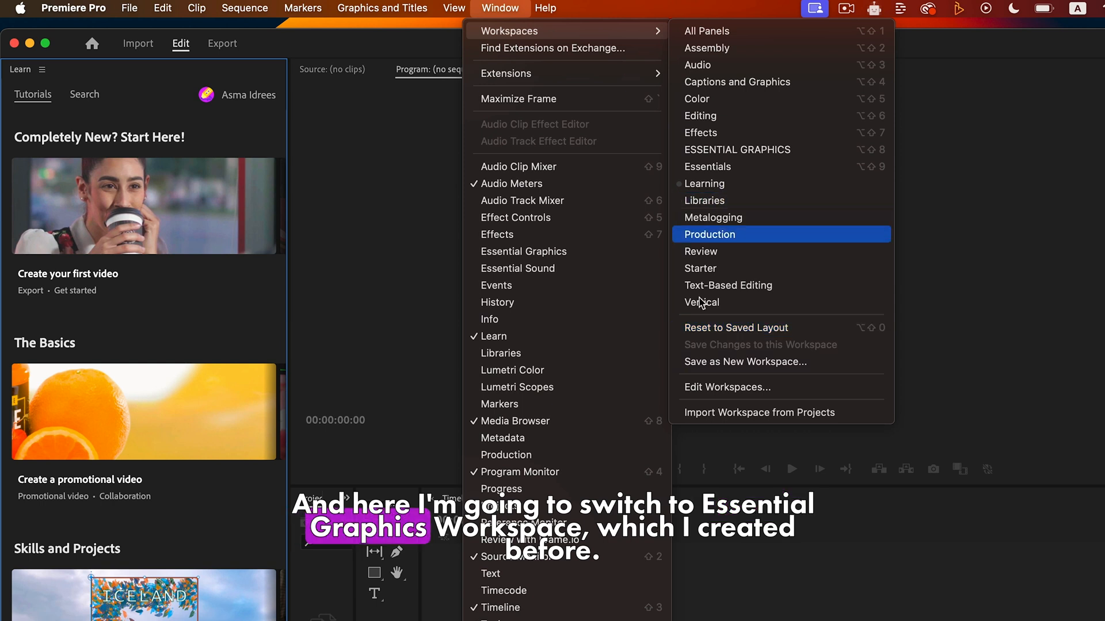
{"action": "mouse_move", "coordinate": [737, 150]}
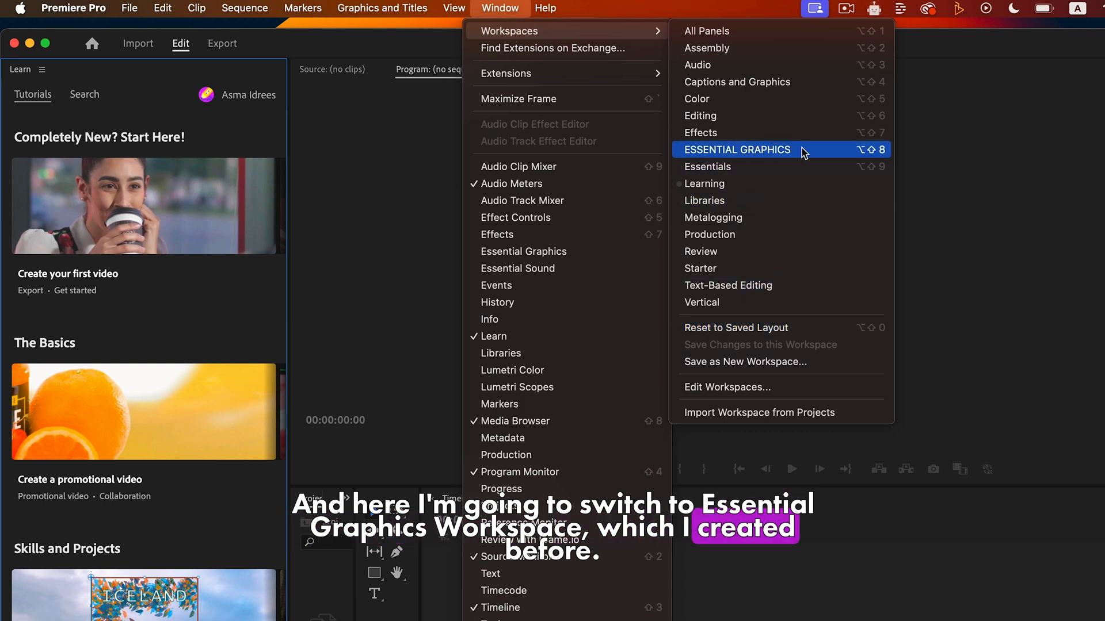
- Switch to the Essential Graphics workspace and add a sequence from the HD 1080p 23.976 fps preset
{"action": "left_click", "coordinate": [737, 149]}
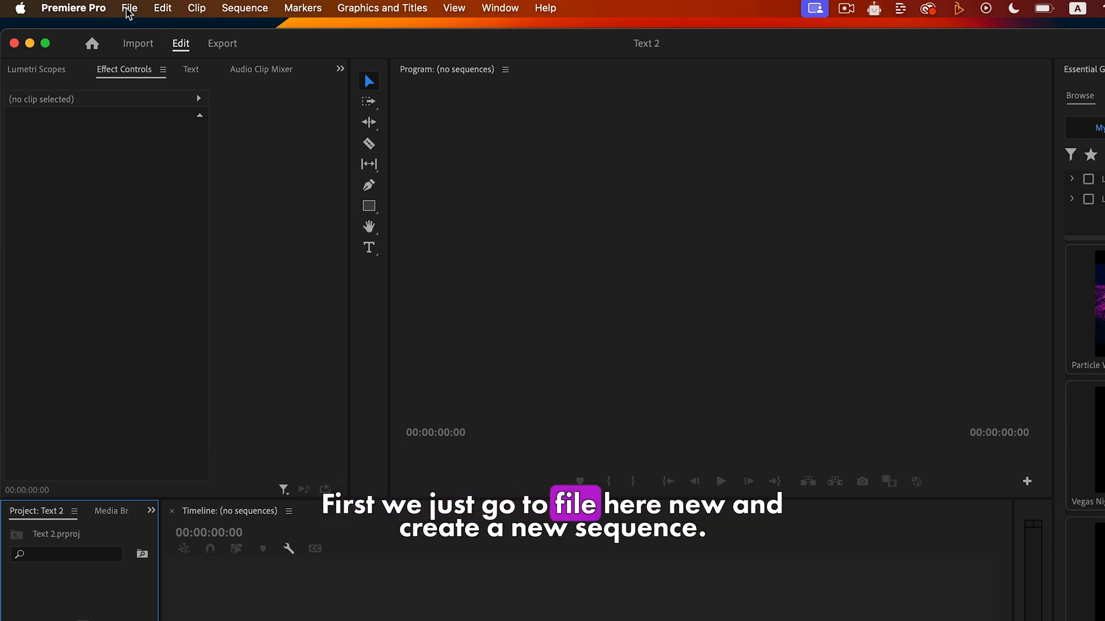
{"action": "left_click", "coordinate": [129, 7]}
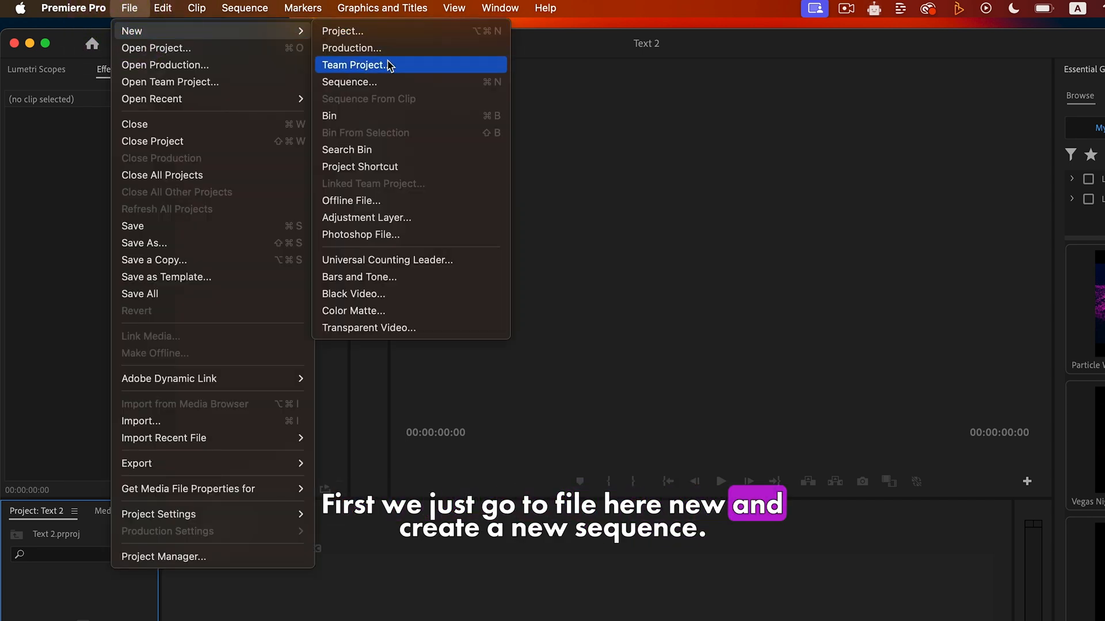
{"action": "left_click", "coordinate": [350, 82]}
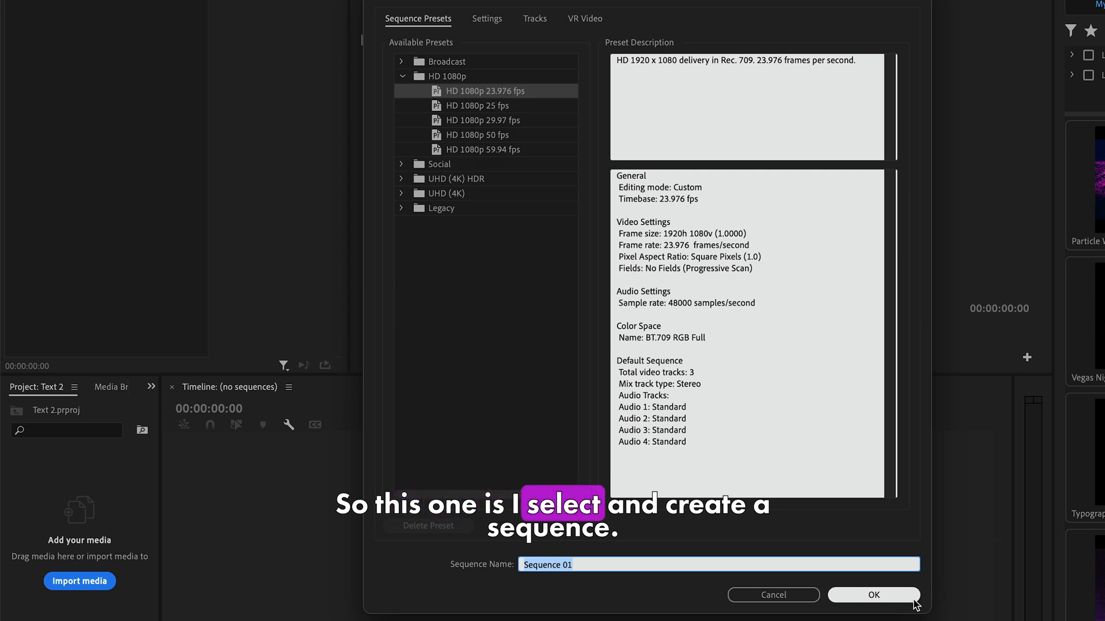
{"action": "left_click", "coordinate": [873, 594]}
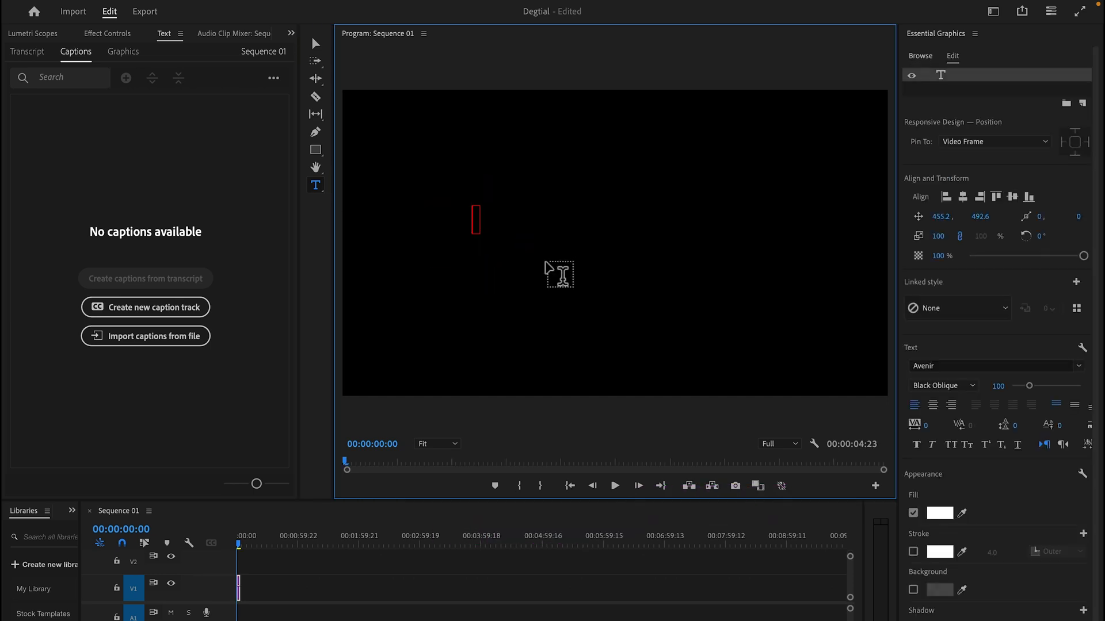
- Type the title 'DEGITAL CREATION' in the Program Monitor and centre it in the frame
{"action": "type", "text": "DE"}
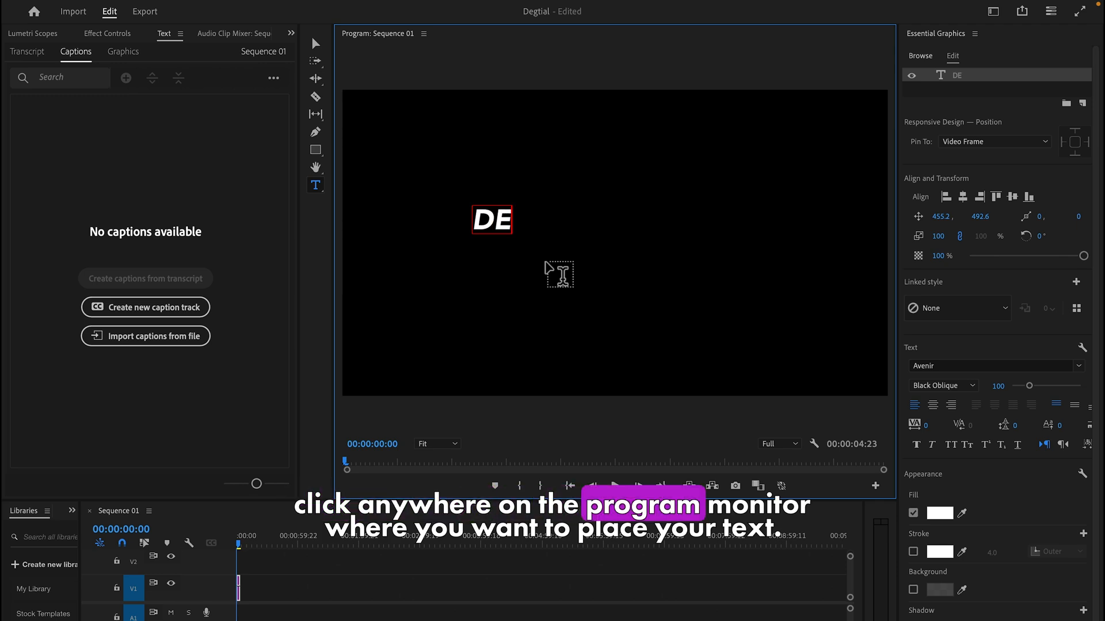
{"action": "type", "text": "GITAL"}
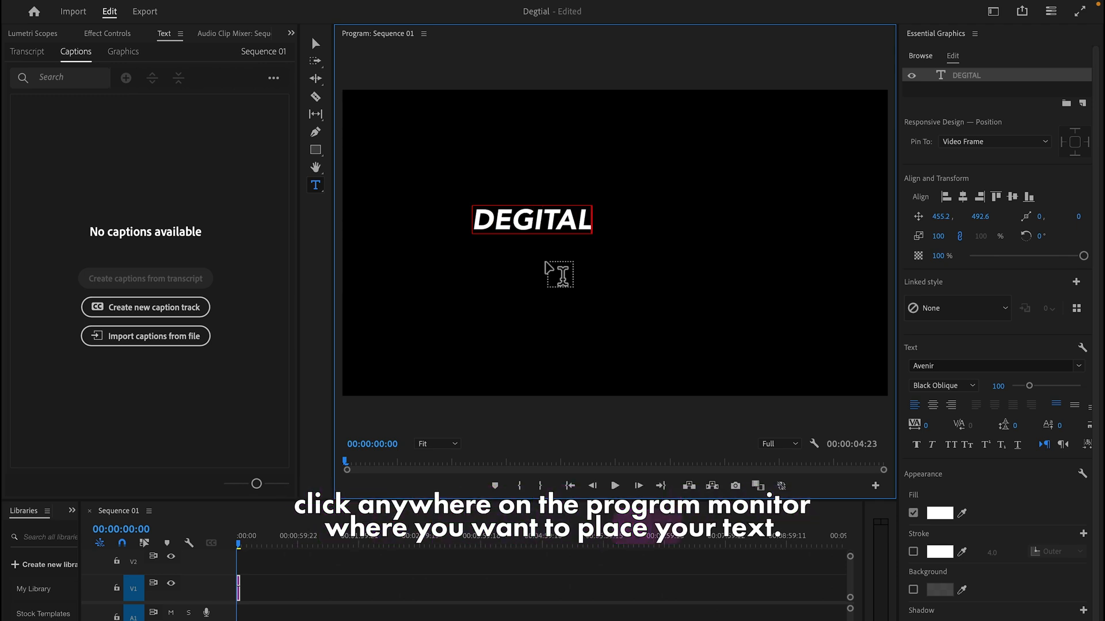
{"action": "type", "text": "CREATIO"}
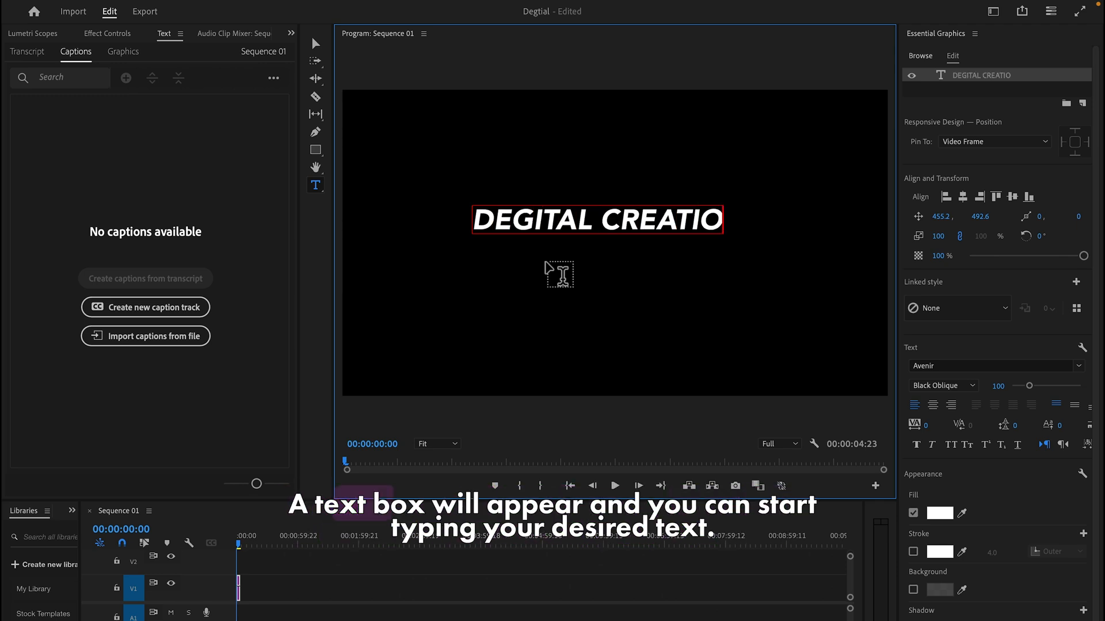
{"action": "type", "text": "N"}
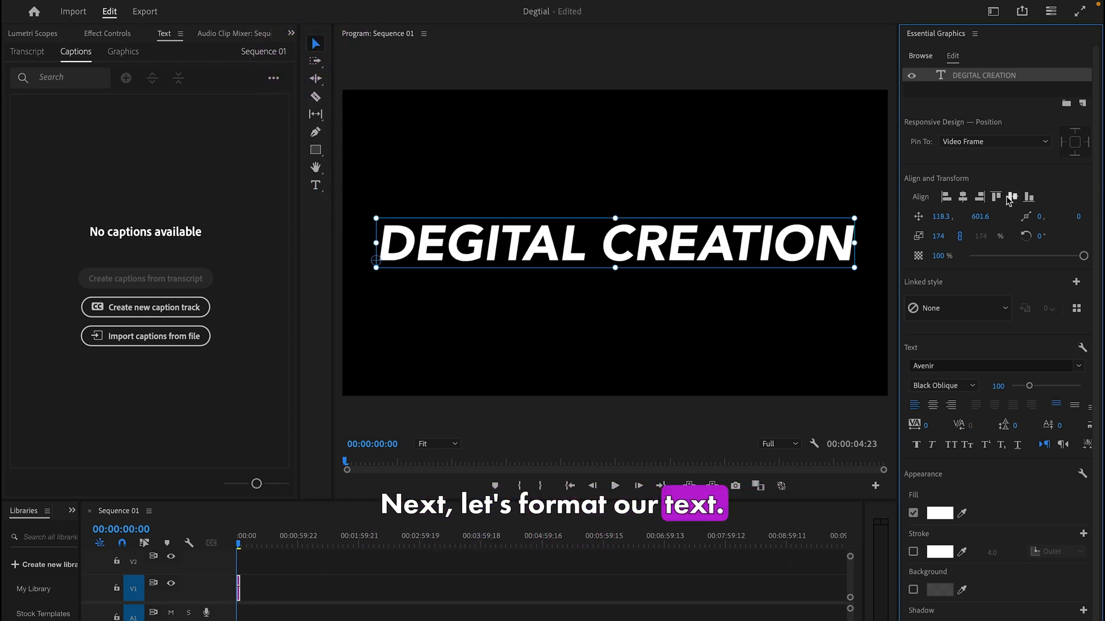
{"action": "left_click", "coordinate": [424, 6]}
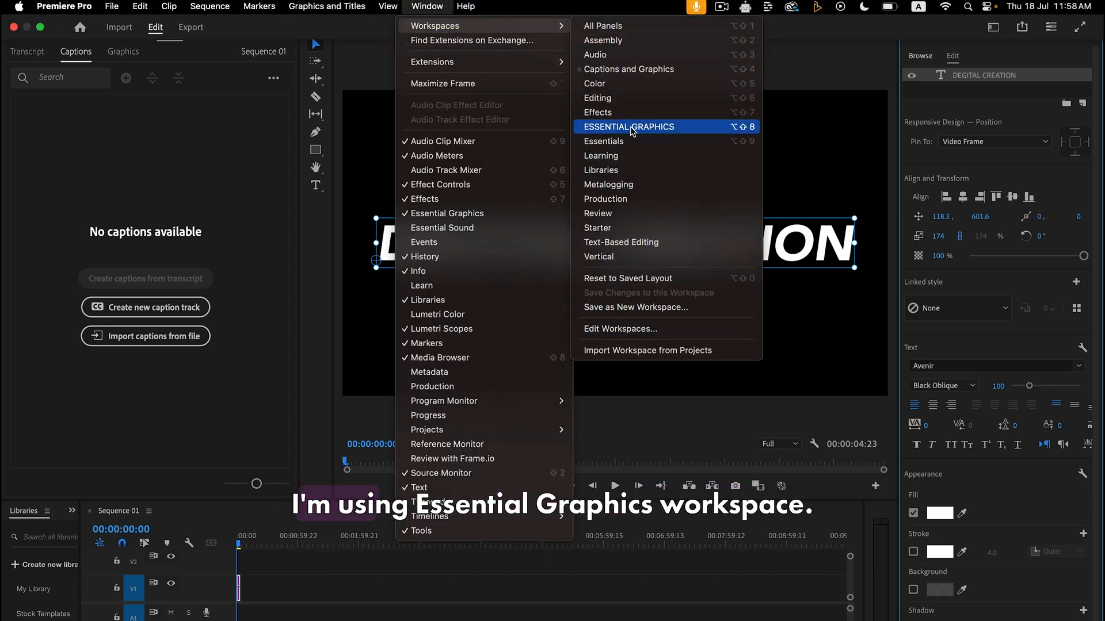
{"action": "mouse_move", "coordinate": [628, 69]}
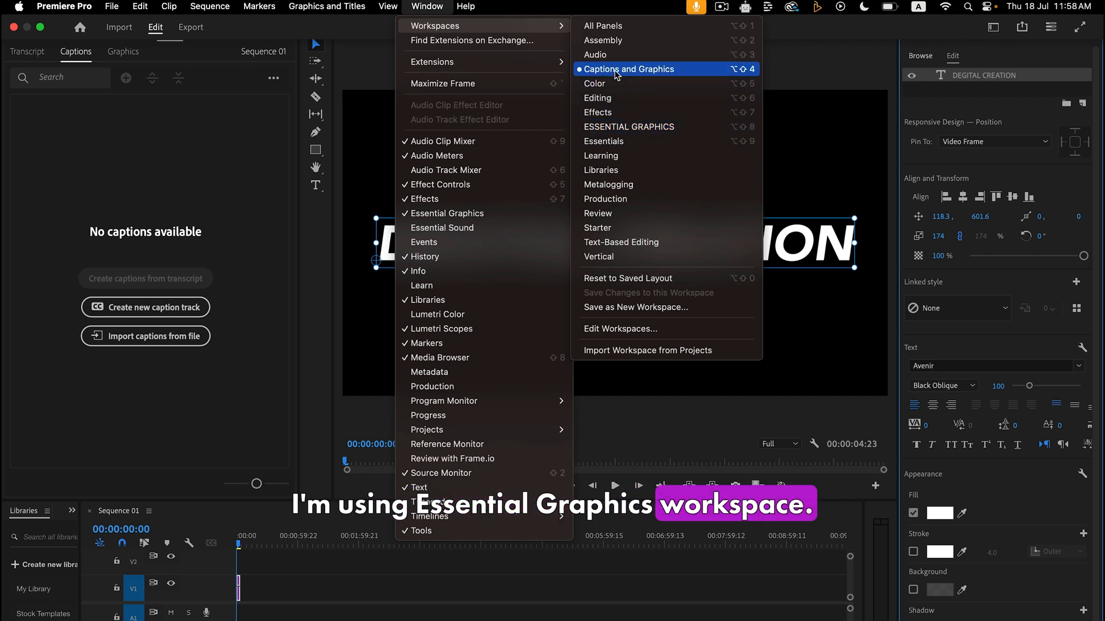
- Pick a red in the Appearance color swatch's Color Picker and confirm it
{"action": "left_click", "coordinate": [628, 69]}
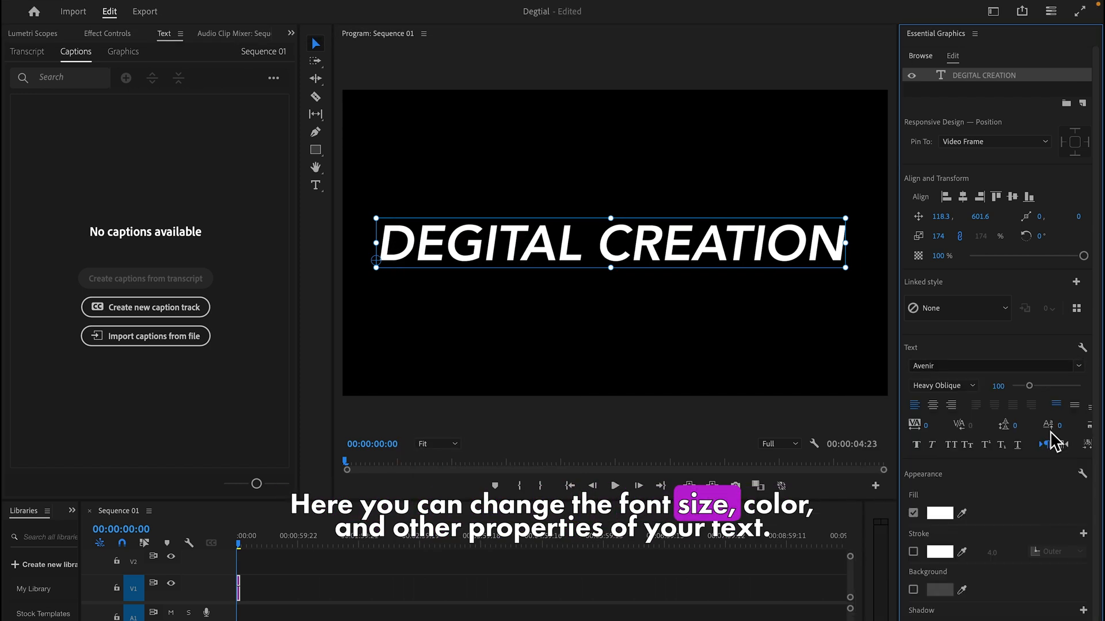
{"action": "left_click", "coordinate": [990, 365]}
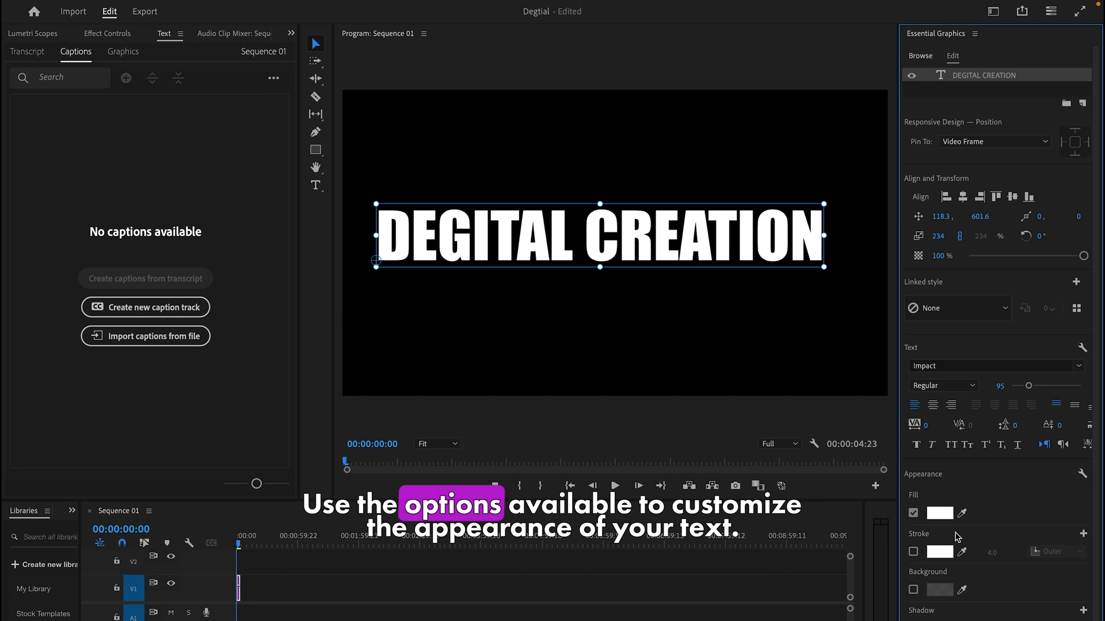
{"action": "left_click", "coordinate": [939, 512]}
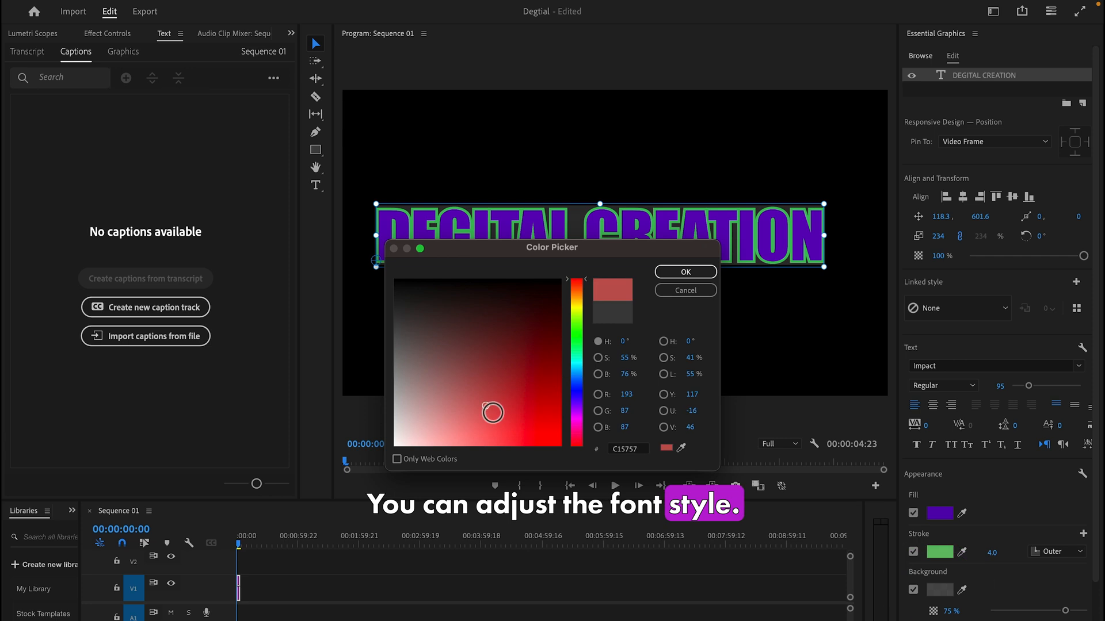
{"action": "left_click", "coordinate": [683, 273]}
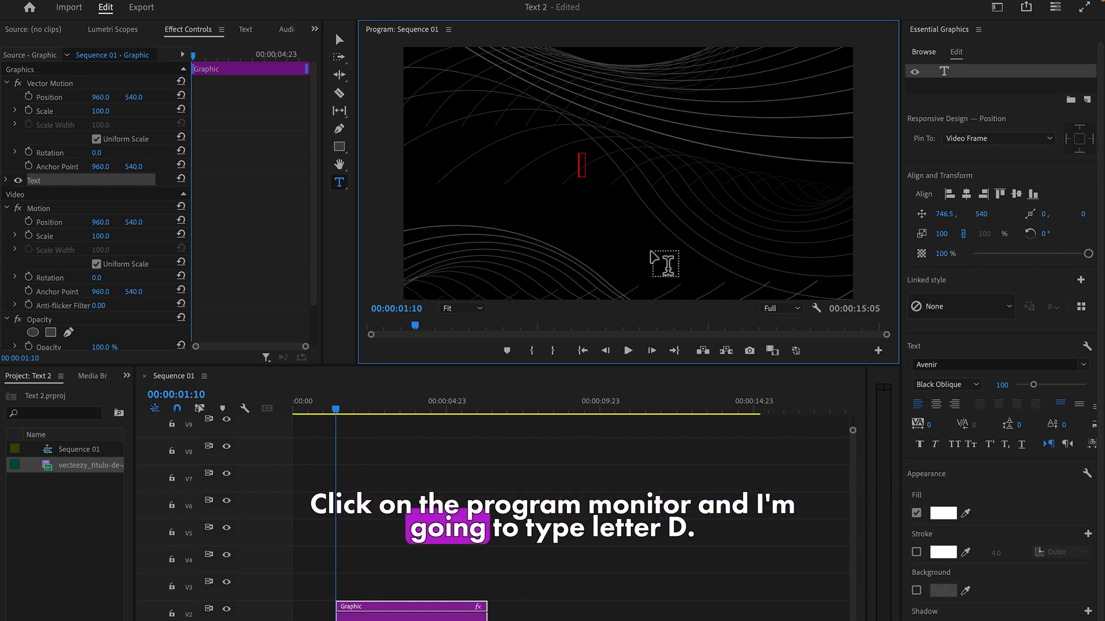
- Type a white letter D, align it centre, and drag its anchor point to the letter's middle
{"action": "type", "text": "D"}
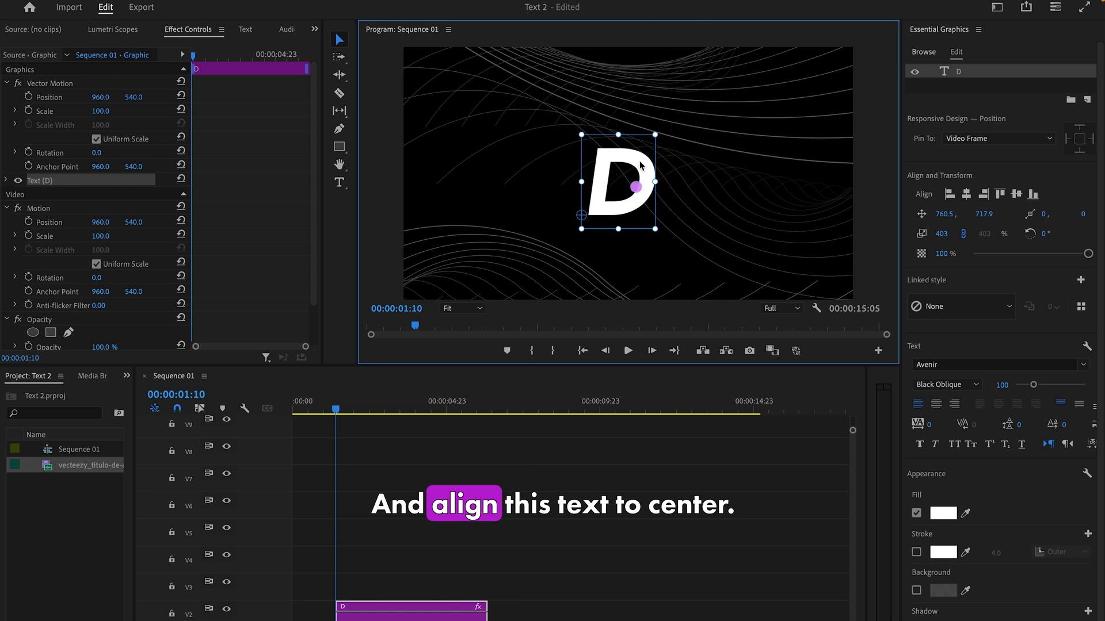
{"action": "left_click", "coordinate": [965, 195]}
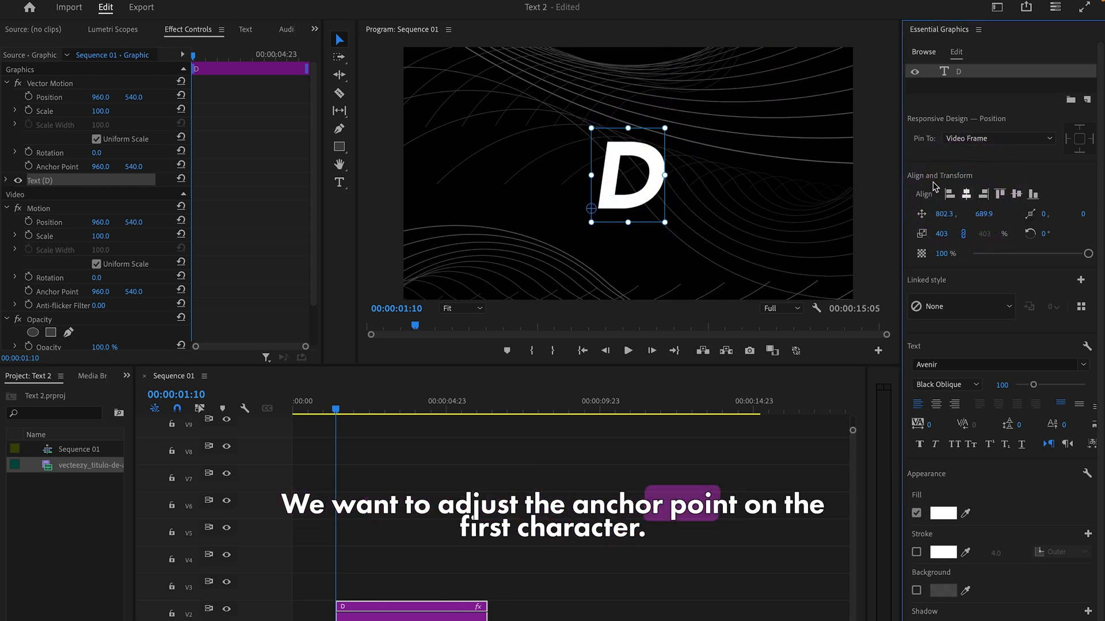
{"action": "left_click_drag", "start_coordinate": [590, 208], "coordinate": [593, 210]}
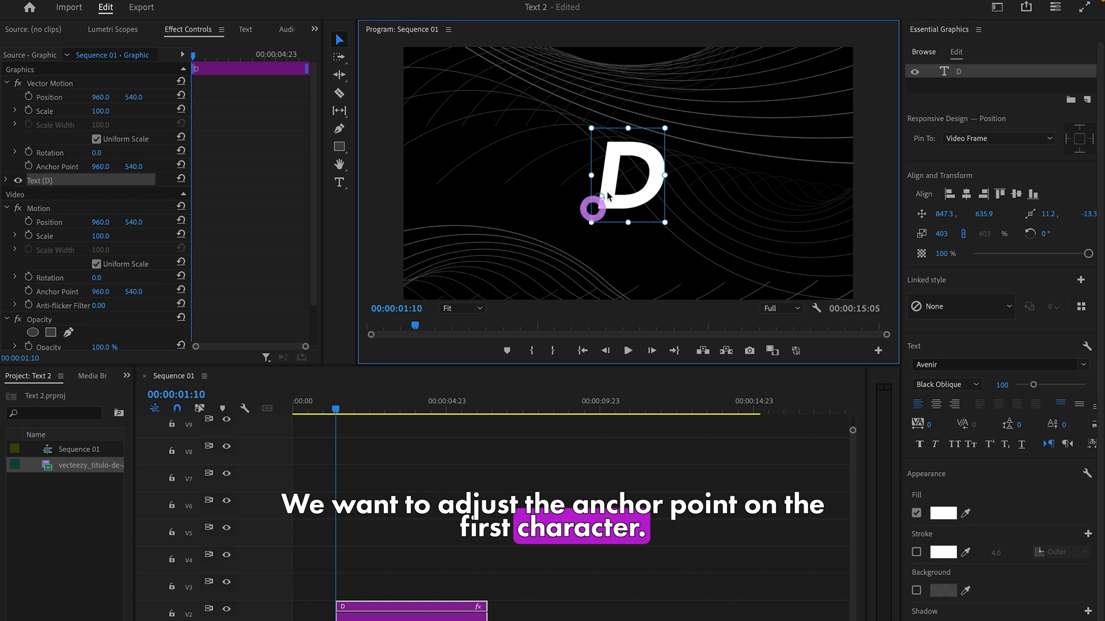
{"action": "left_click_drag", "start_coordinate": [593, 210], "coordinate": [631, 176]}
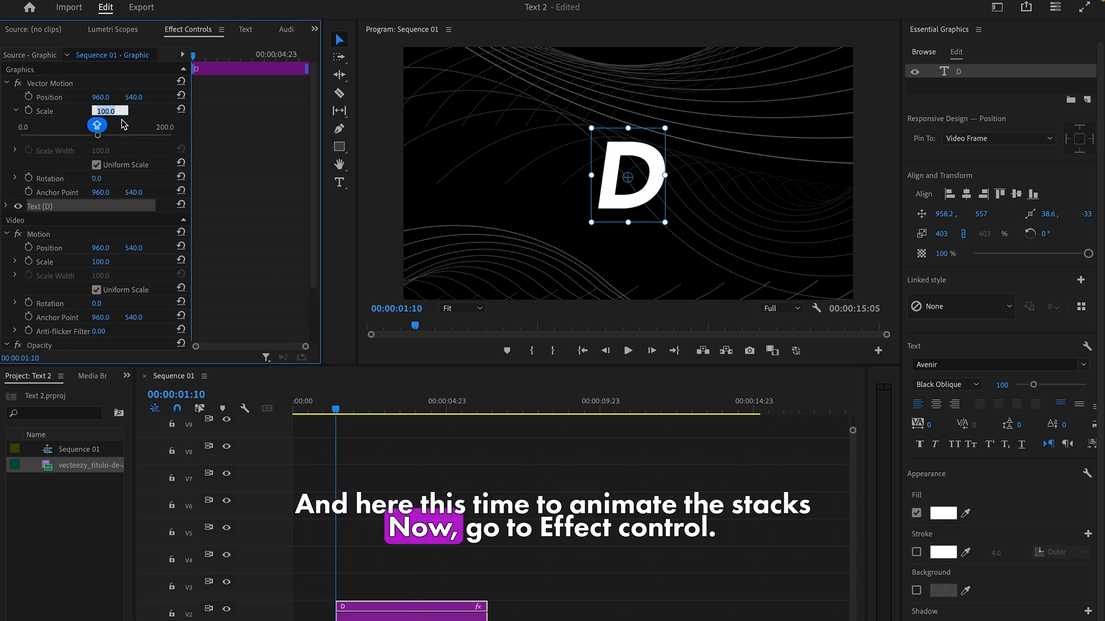
- Keyframe the D's scale at 0, 130, then 100, and apply Ease In to the keyframes
{"action": "left_click_drag", "start_coordinate": [106, 111], "coordinate": [42, 111]}
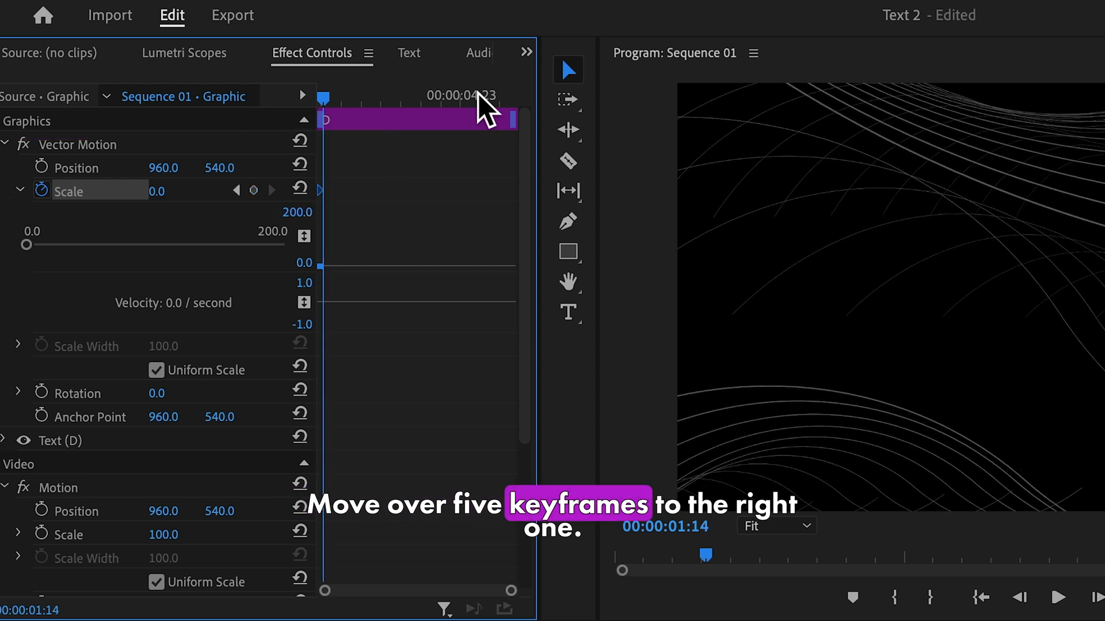
{"action": "left_click", "coordinate": [164, 191]}
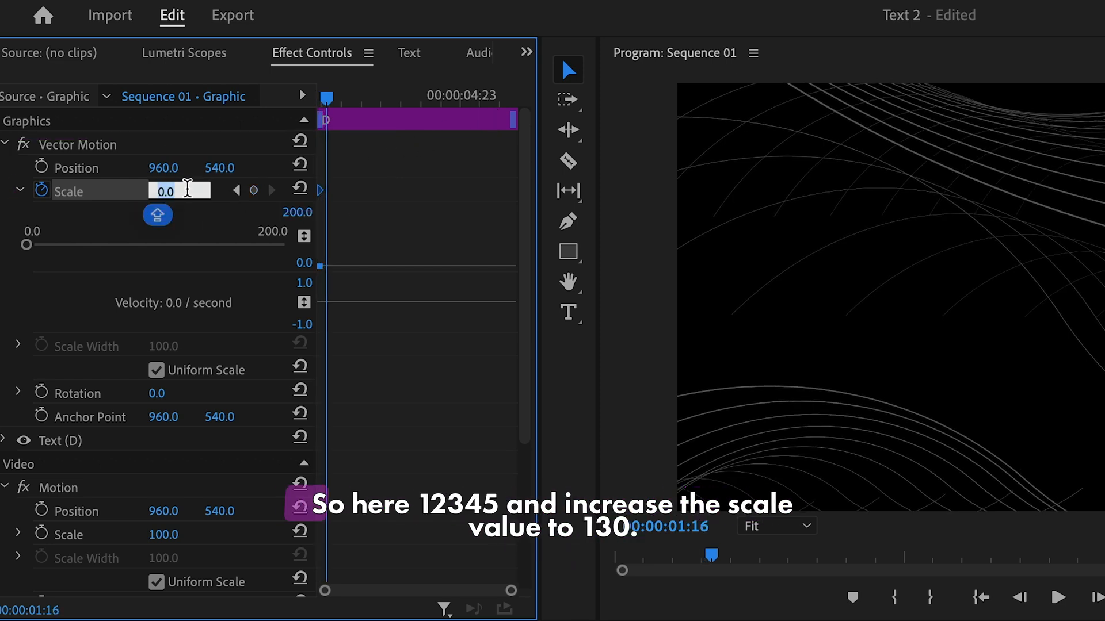
{"action": "type", "text": "130"}
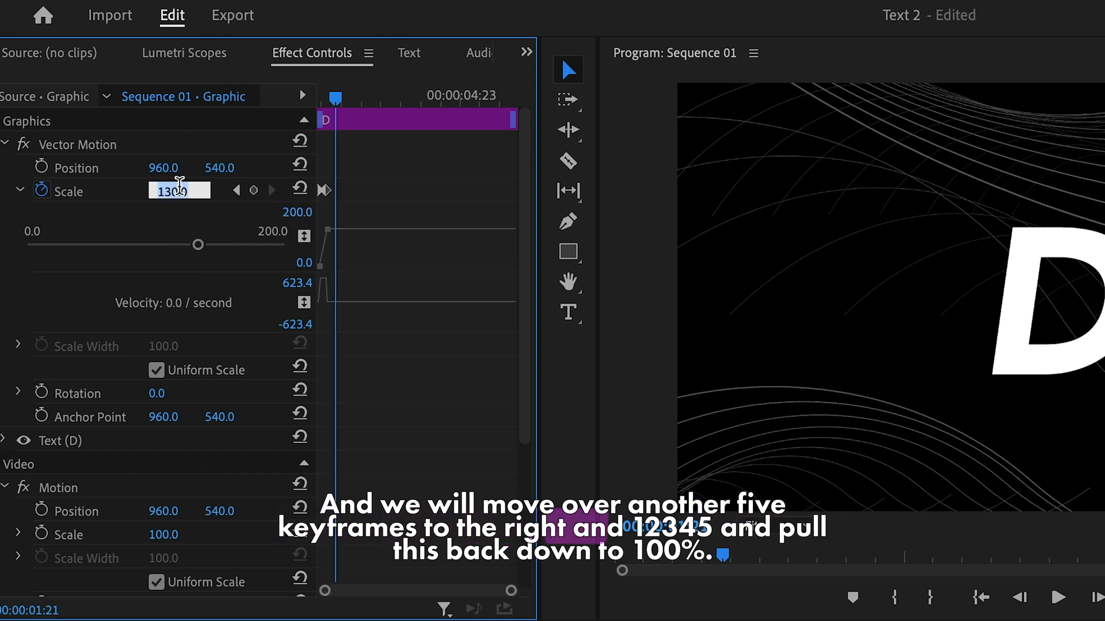
{"action": "type", "text": "100"}
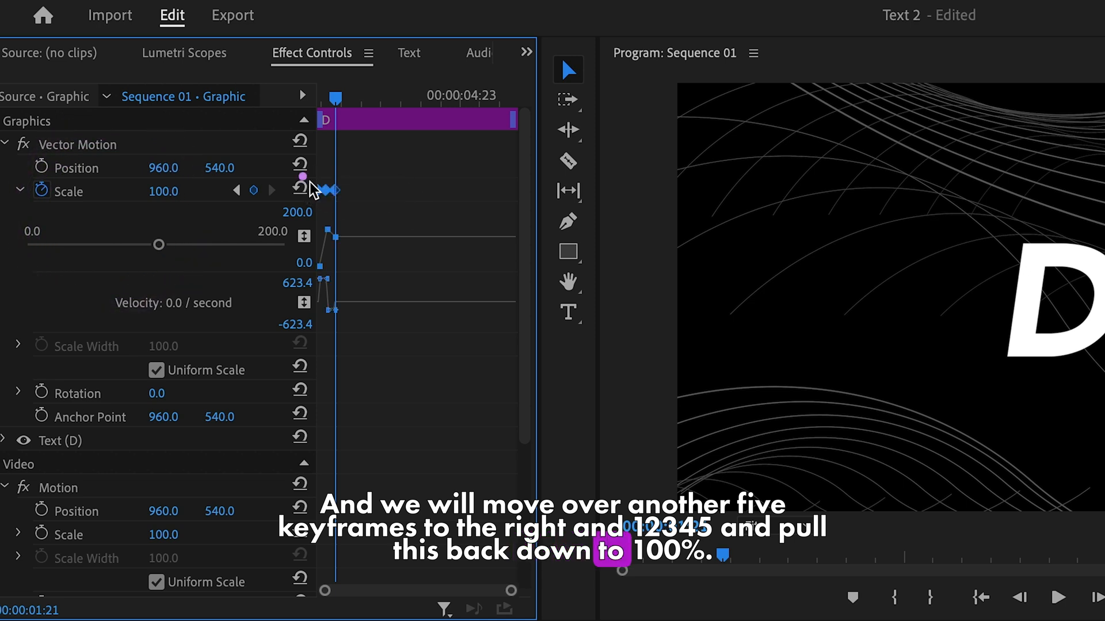
{"action": "right_click", "coordinate": [303, 176]}
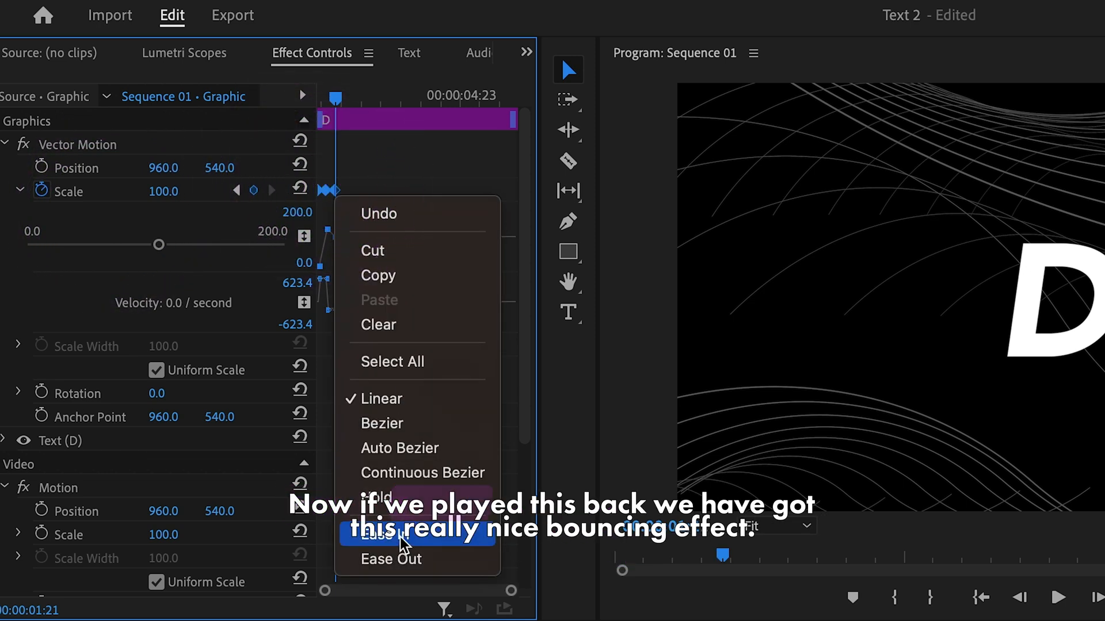
{"action": "left_click", "coordinate": [384, 533]}
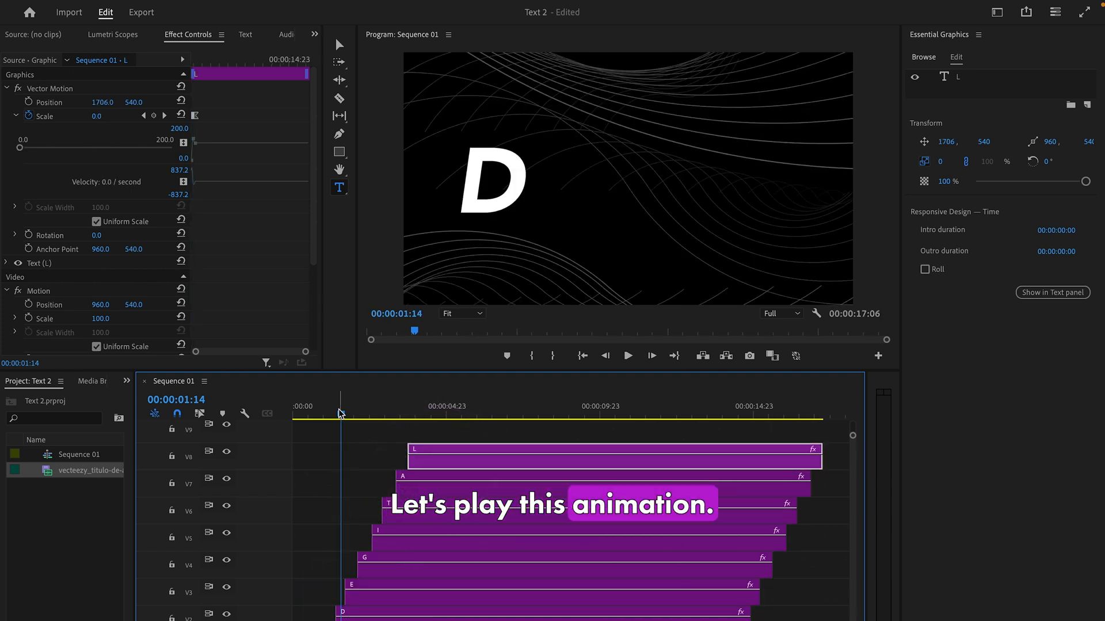
- Play back the letter animation, then nest all selected letter clips into Nested Sequence 01
{"action": "left_click", "coordinate": [626, 355]}
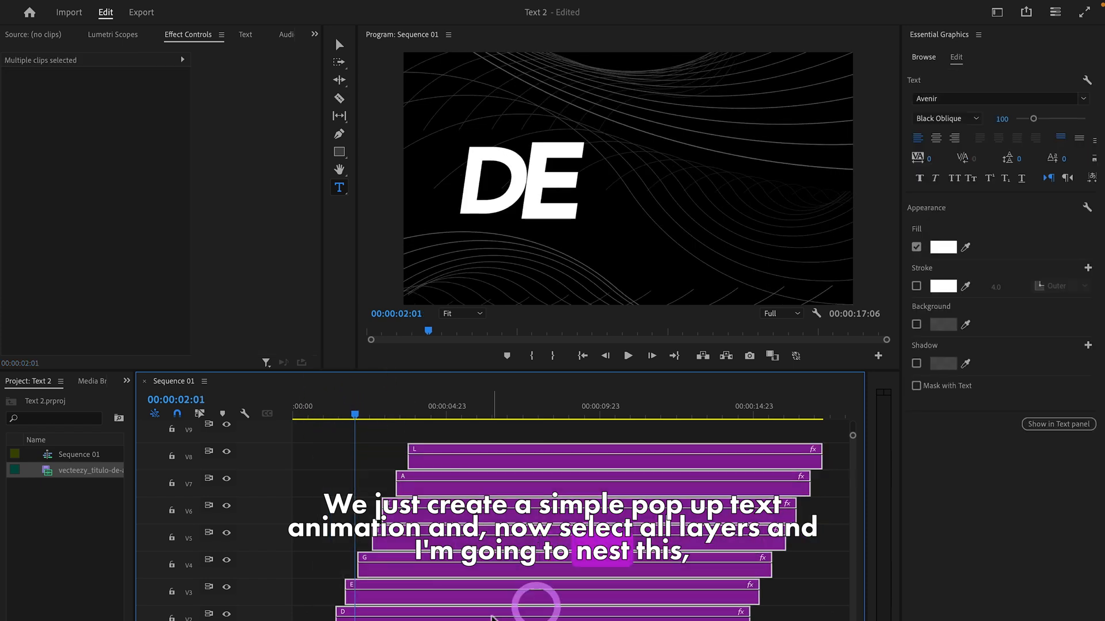
{"action": "right_click", "coordinate": [539, 602]}
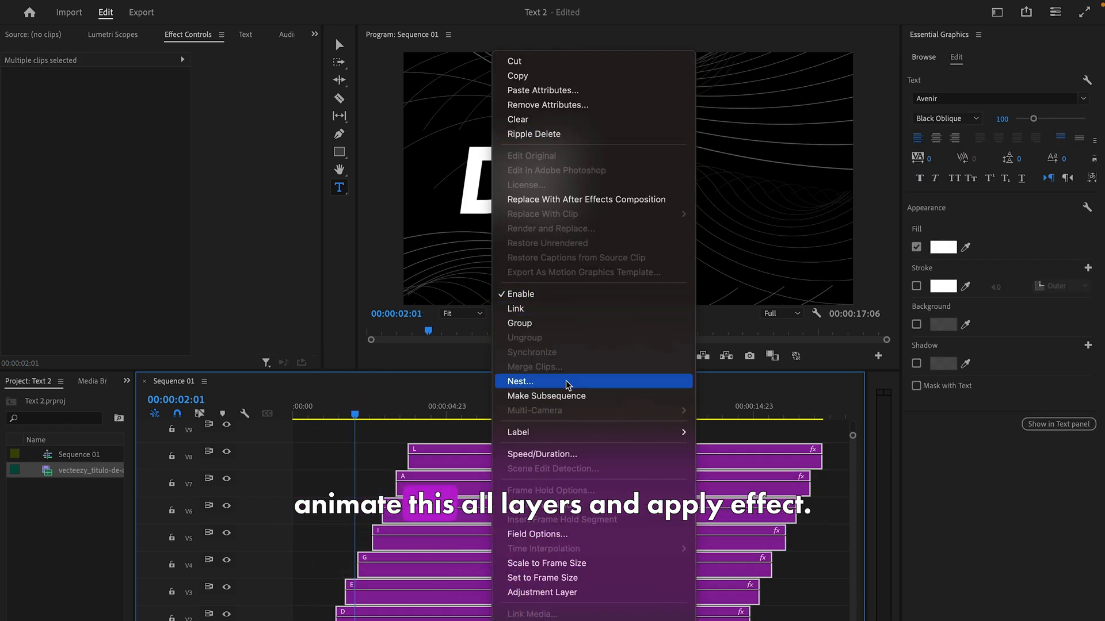
{"action": "left_click", "coordinate": [519, 381]}
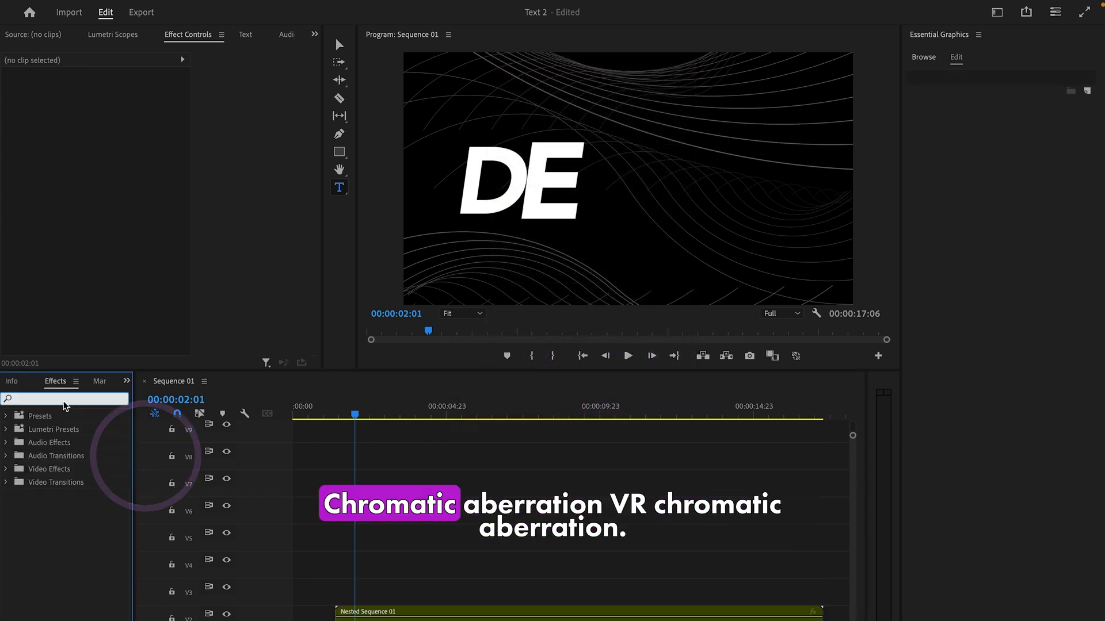
- Search 'CHRO' to add VR Chromatic Aberrations, then scrub the playhead to preview
{"action": "type", "text": "CHRO"}
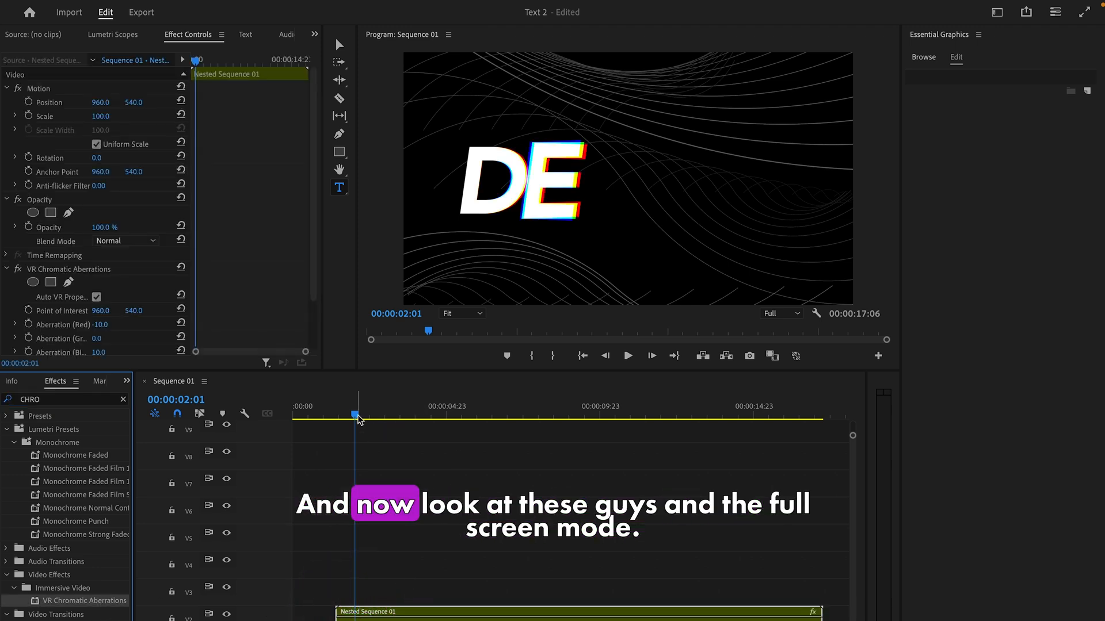
{"action": "left_click", "coordinate": [333, 416]}
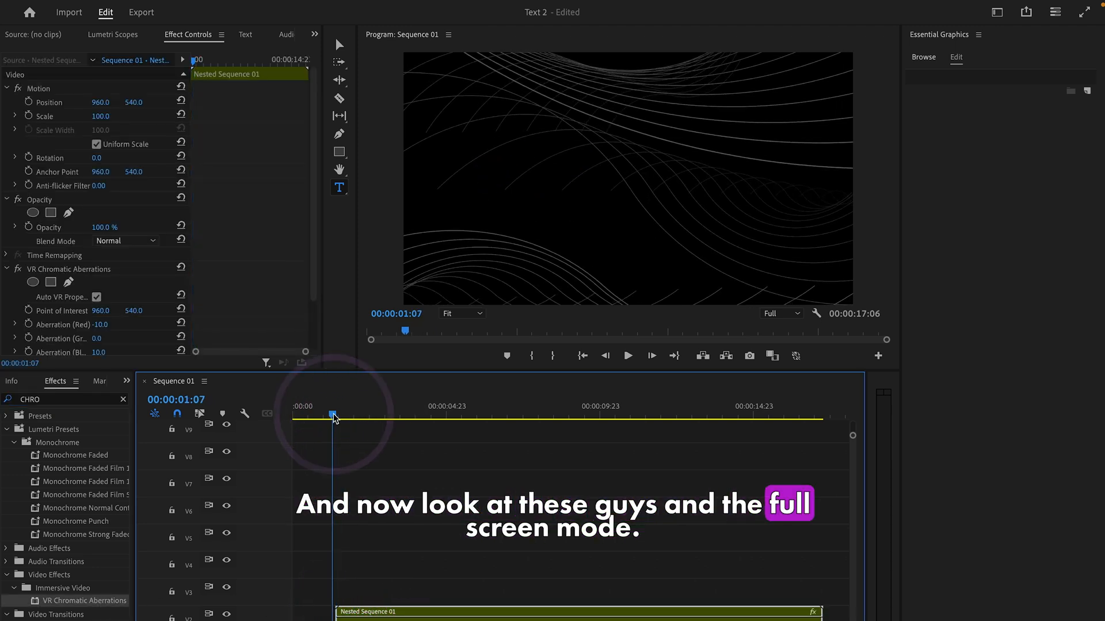
{"action": "left_click_drag", "start_coordinate": [333, 417], "coordinate": [345, 416]}
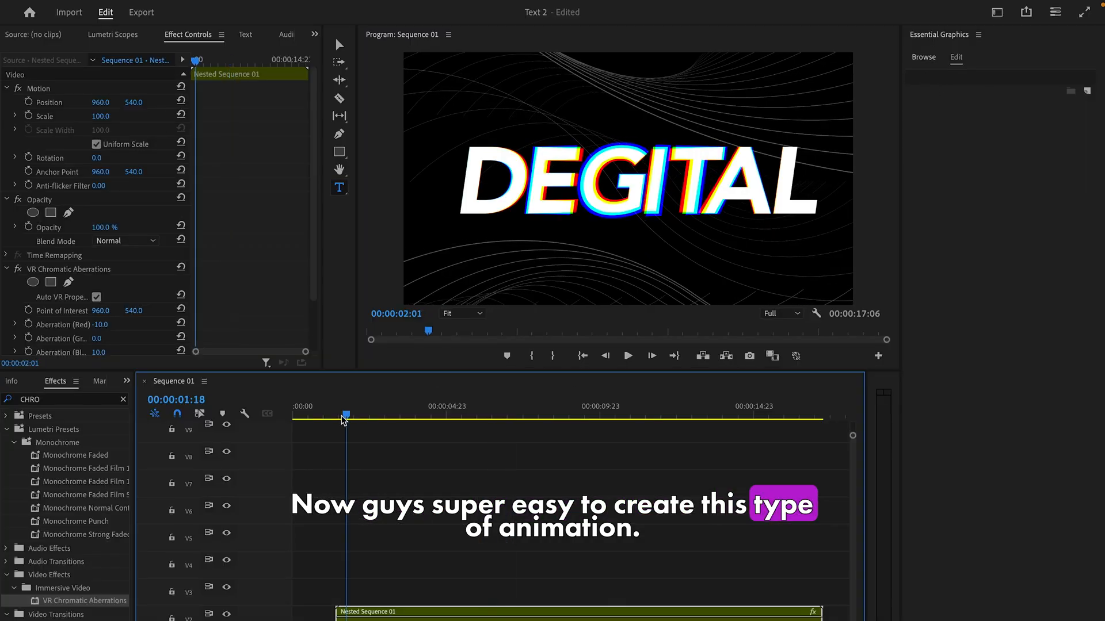